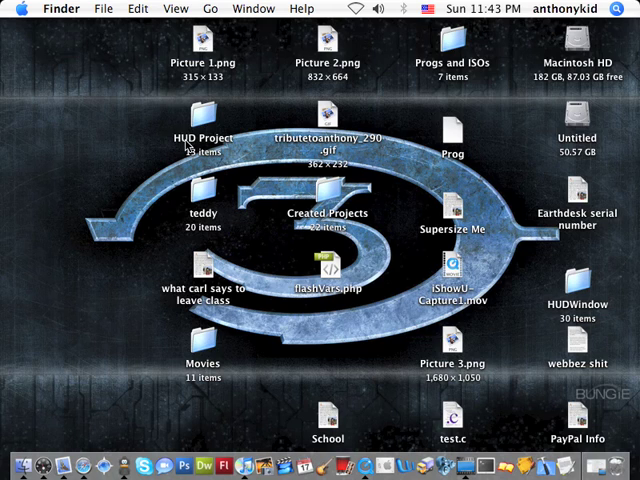
{"action": "mouse_move", "coordinate": [552, 456]}
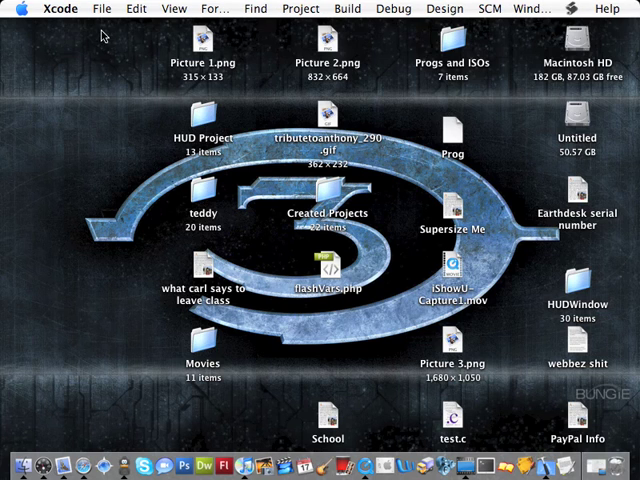
Start a new project using the Cocoa Application template.
{"action": "left_click", "coordinate": [96, 8]}
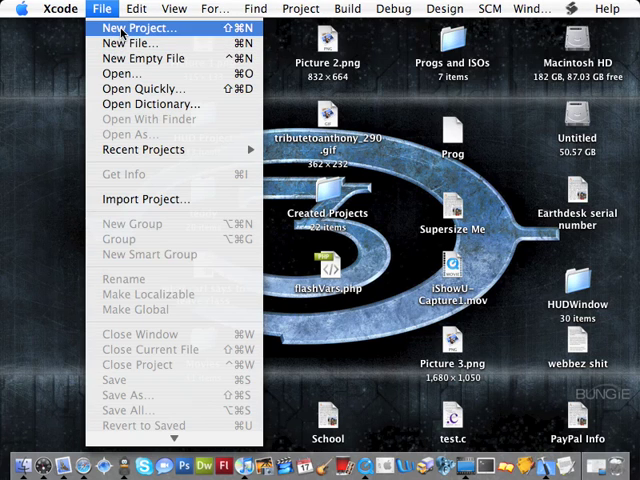
{"action": "left_click", "coordinate": [130, 28]}
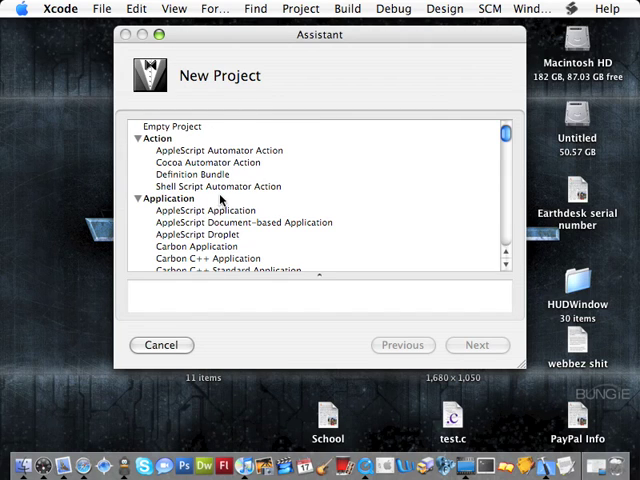
{"action": "scroll", "scroll_direction": "down", "scroll_amount": 3}
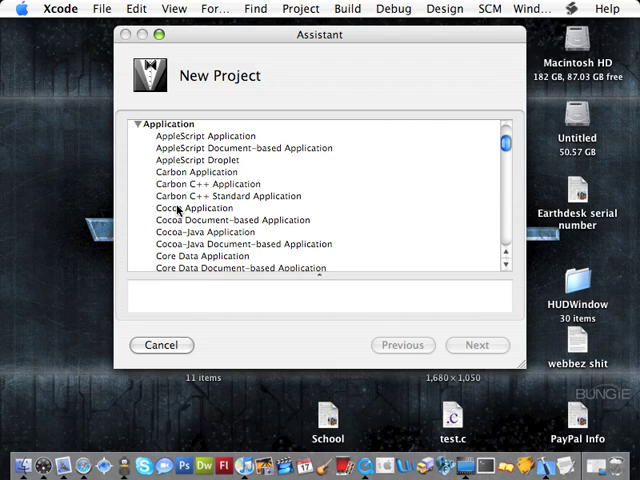
{"action": "left_click", "coordinate": [188, 208]}
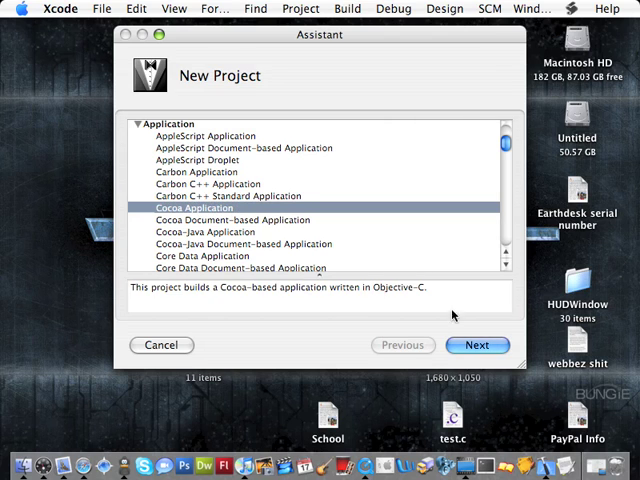
{"action": "left_click", "coordinate": [476, 344]}
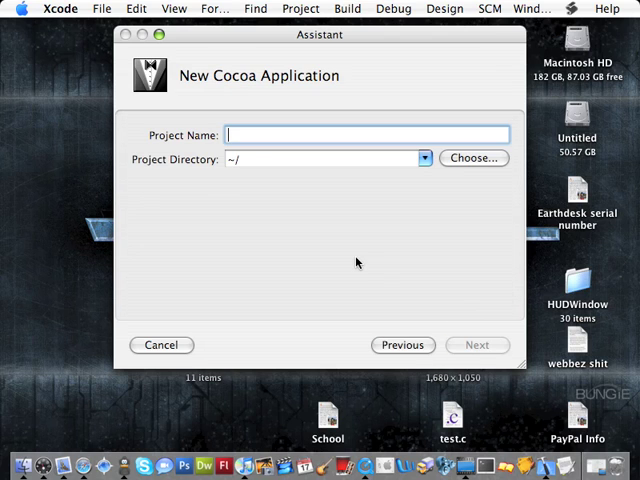
Name the project 'Beep Application' and finish creating it.
{"action": "type", "text": "Beep Applicat"}
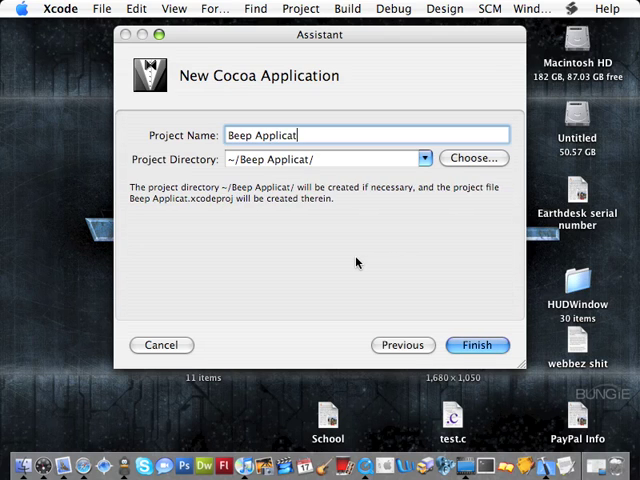
{"action": "type", "text": "ion"}
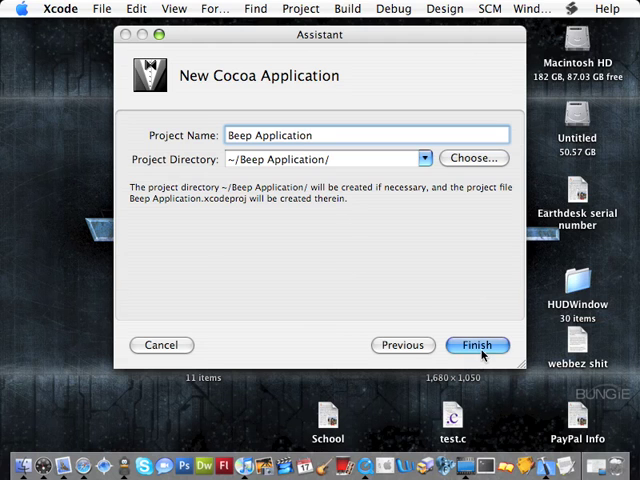
{"action": "left_click", "coordinate": [476, 344]}
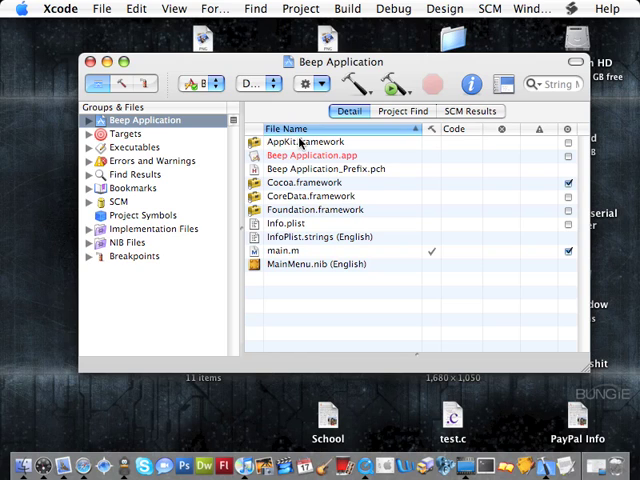
{"action": "mouse_move", "coordinate": [414, 144]}
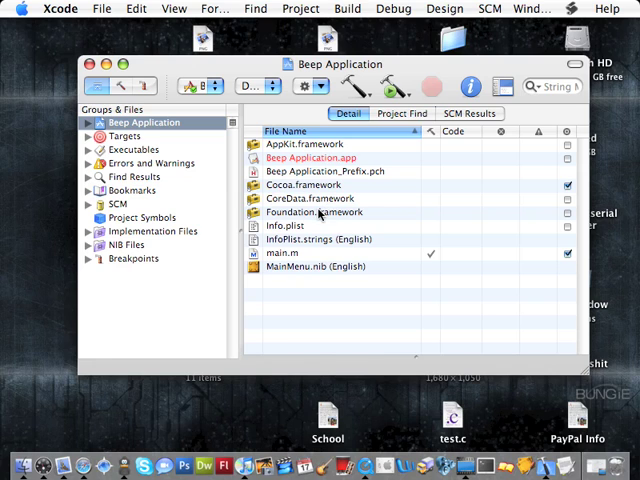
{"action": "mouse_move", "coordinate": [318, 212]}
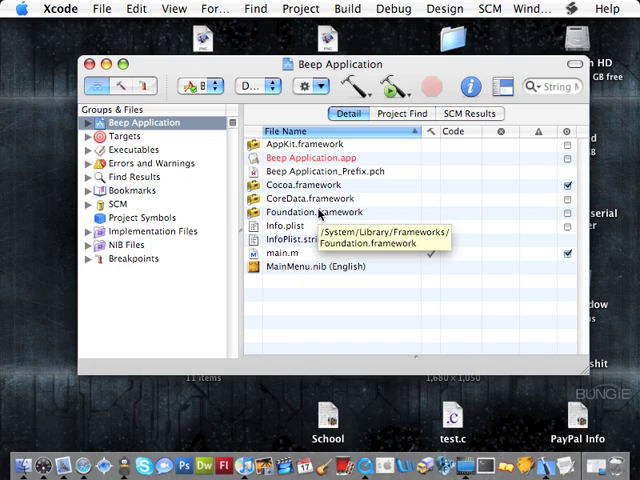
{"action": "mouse_move", "coordinate": [304, 268]}
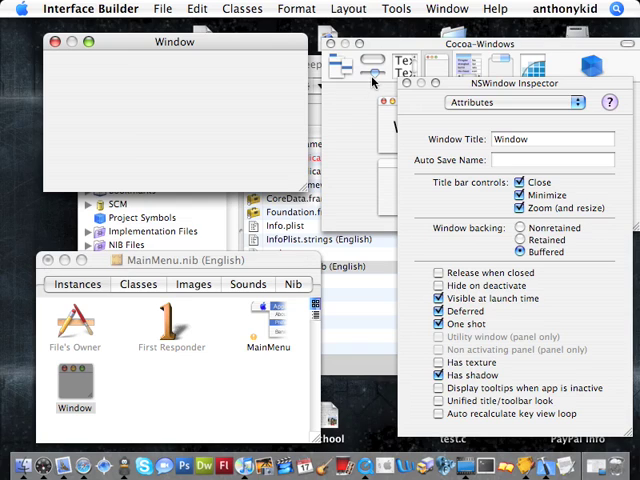
Show the Cocoa-Controls palette of buttons, sliders and radio buttons.
{"action": "left_click", "coordinate": [360, 72]}
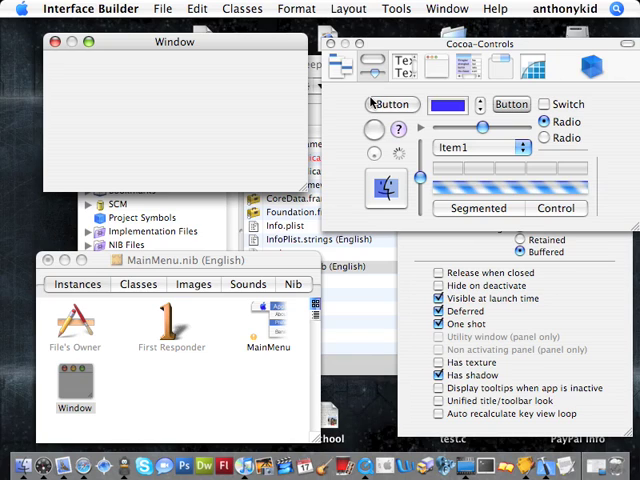
{"action": "mouse_move", "coordinate": [388, 104]}
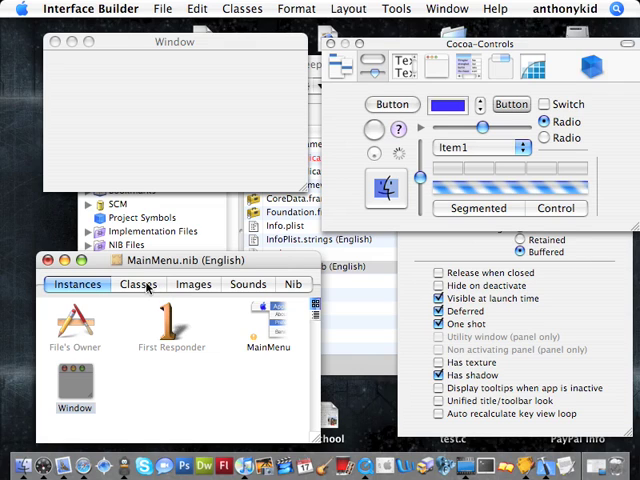
Subclass NSObject in the Classes tab and name the new class AppController.
{"action": "left_click", "coordinate": [138, 284]}
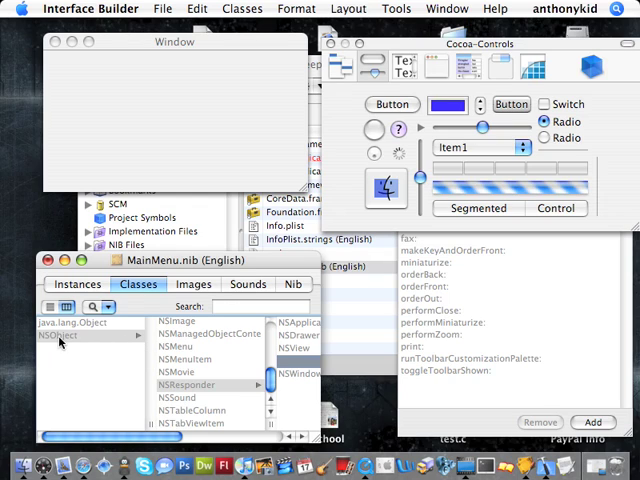
{"action": "mouse_move", "coordinate": [76, 356]}
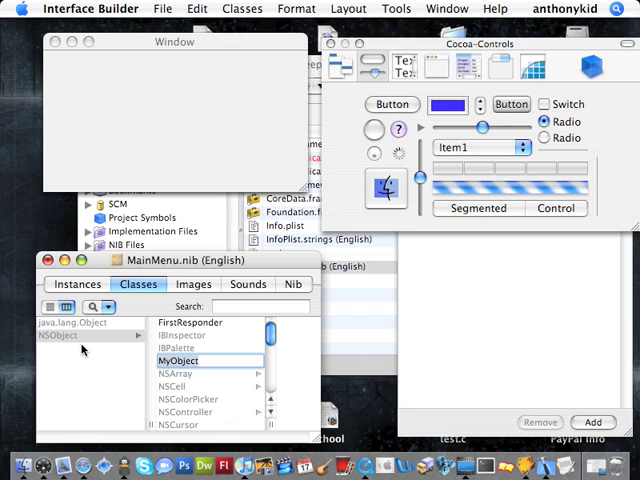
{"action": "type", "text": "AppController"}
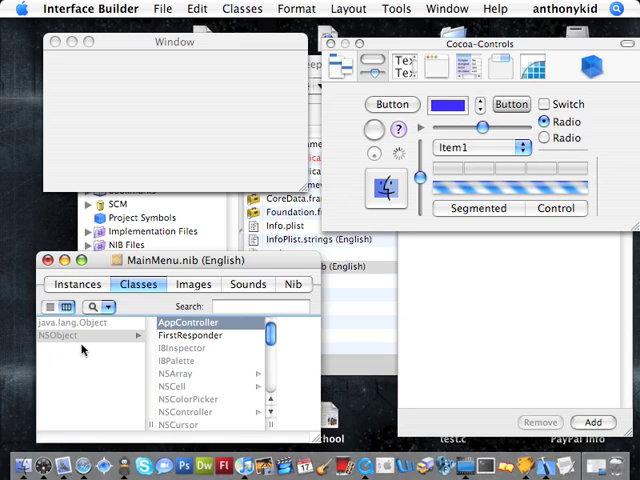
{"action": "mouse_move", "coordinate": [270, 332]}
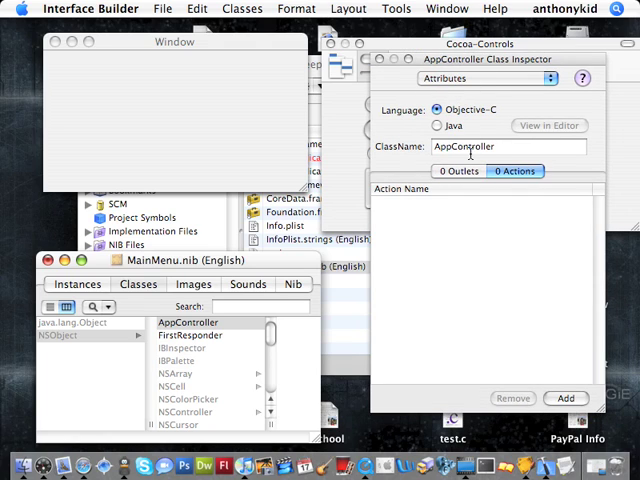
Add an action named sendBeep to AppController in the Class Inspector.
{"action": "left_click", "coordinate": [458, 172]}
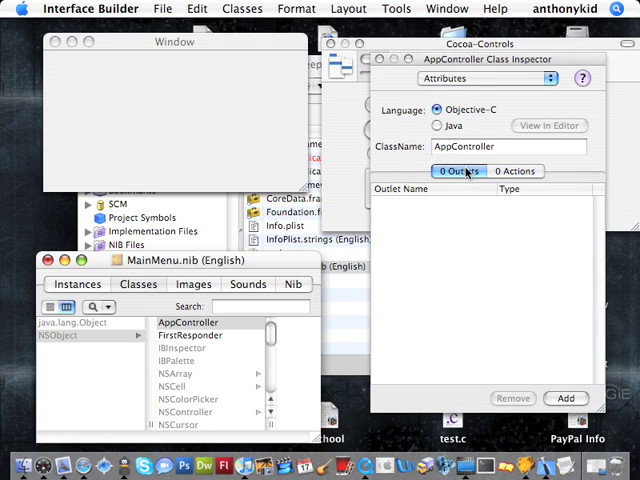
{"action": "left_click", "coordinate": [516, 172]}
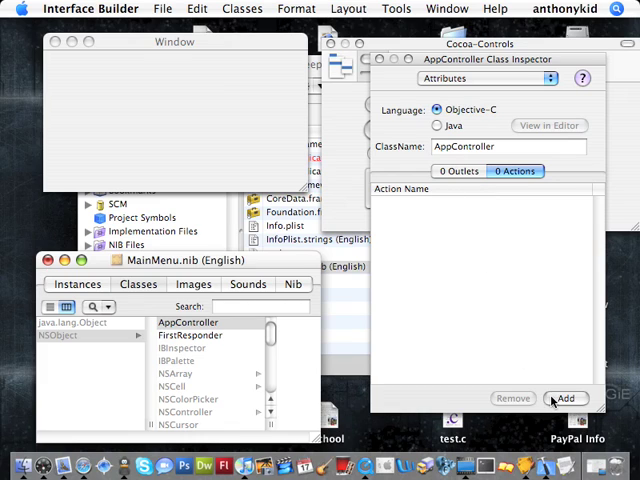
{"action": "left_click", "coordinate": [566, 398]}
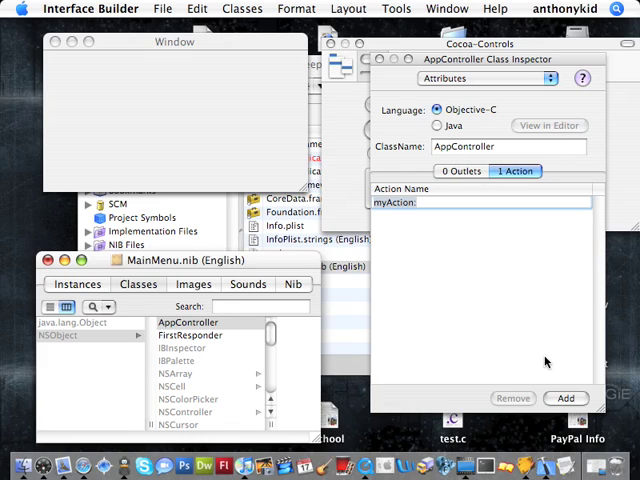
{"action": "type", "text": "sendBeep:"}
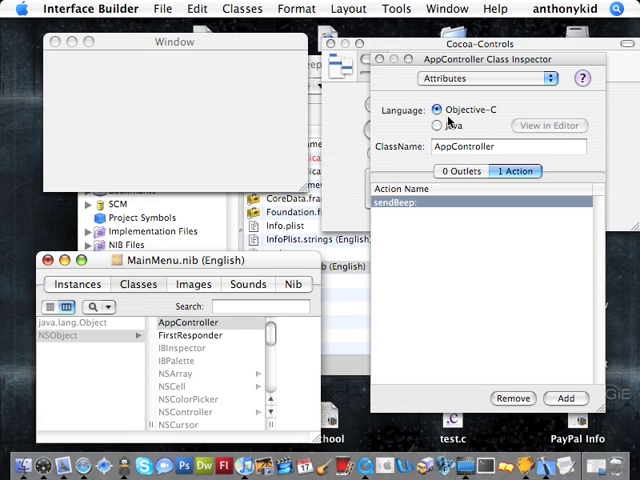
{"action": "mouse_move", "coordinate": [412, 224]}
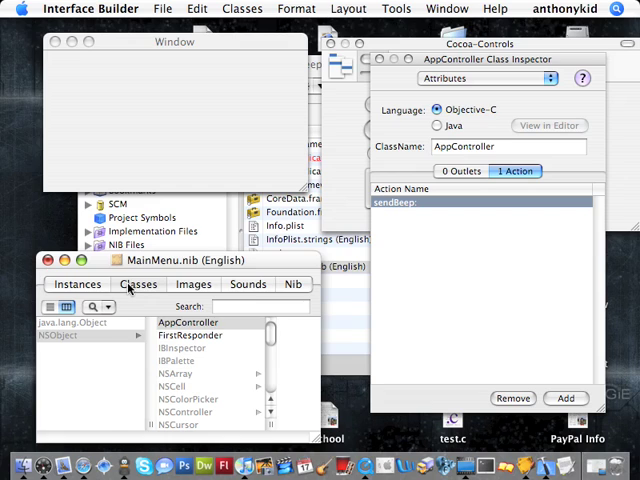
Instantiate AppController from the Classes tab into the MainMenu nib.
{"action": "left_click", "coordinate": [188, 320]}
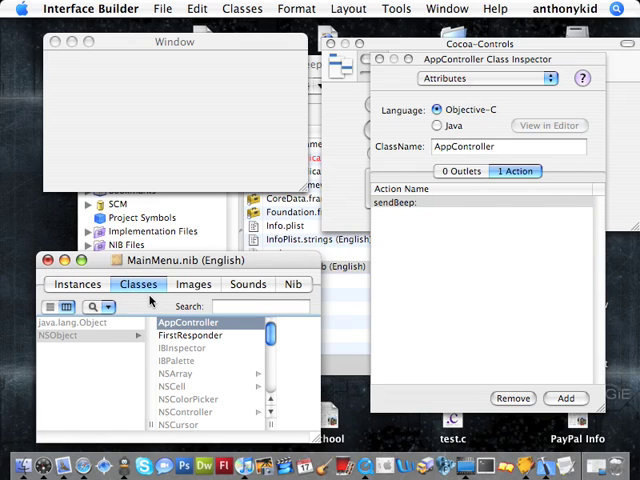
{"action": "mouse_move", "coordinate": [176, 328]}
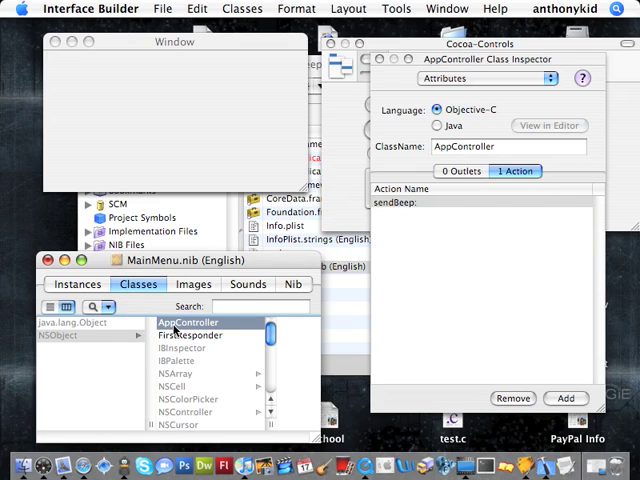
{"action": "right_click", "coordinate": [186, 322]}
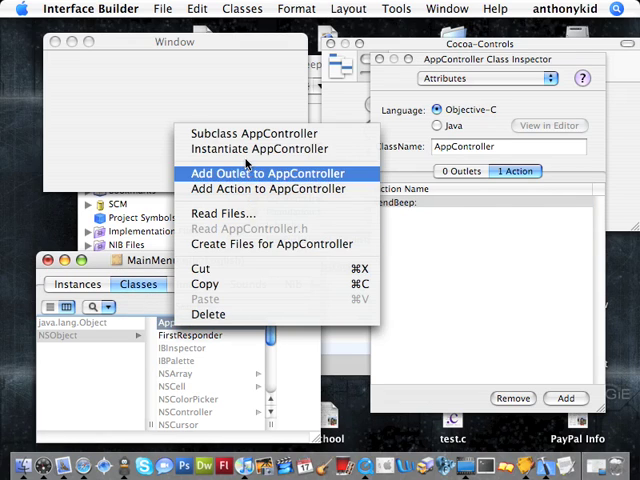
{"action": "mouse_move", "coordinate": [234, 148]}
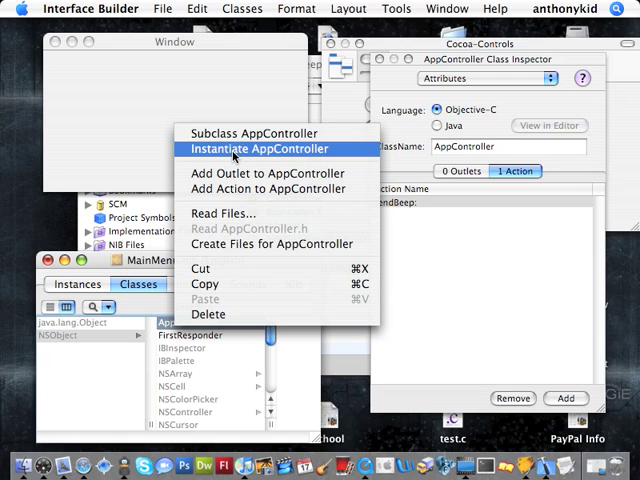
{"action": "left_click", "coordinate": [256, 148]}
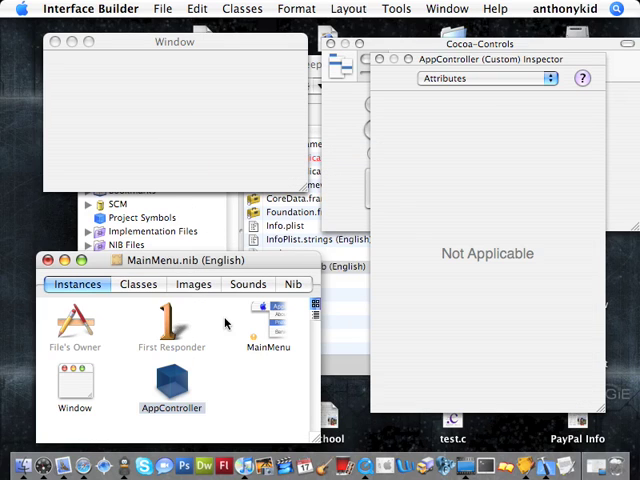
{"action": "mouse_move", "coordinate": [198, 360]}
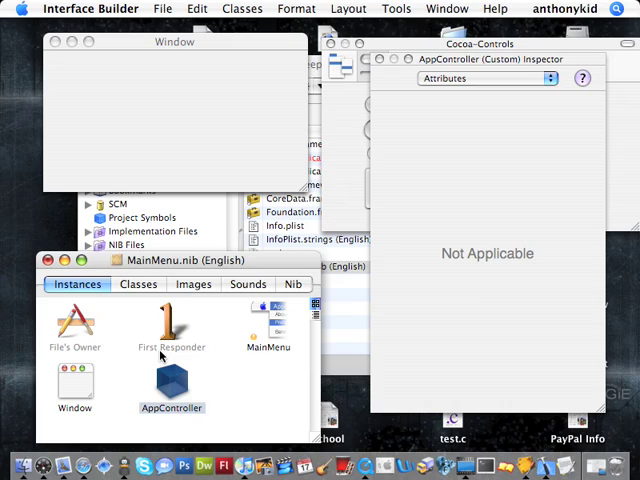
{"action": "mouse_move", "coordinate": [148, 328]}
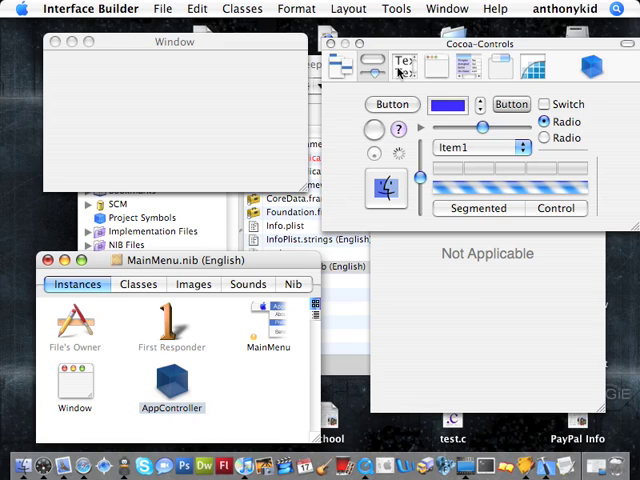
{"action": "mouse_move", "coordinate": [504, 70]}
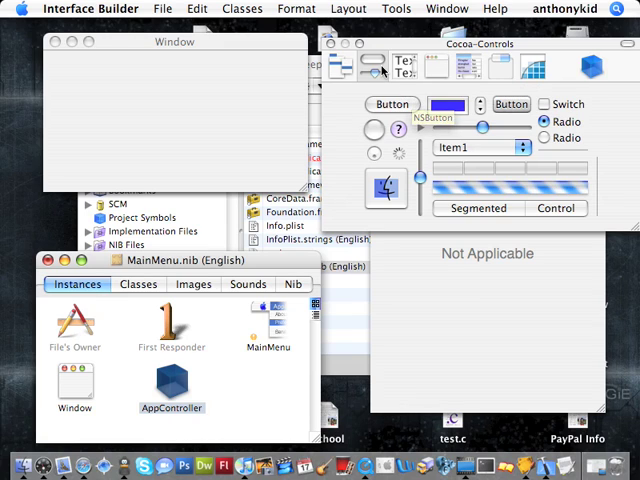
{"action": "mouse_move", "coordinate": [376, 68]}
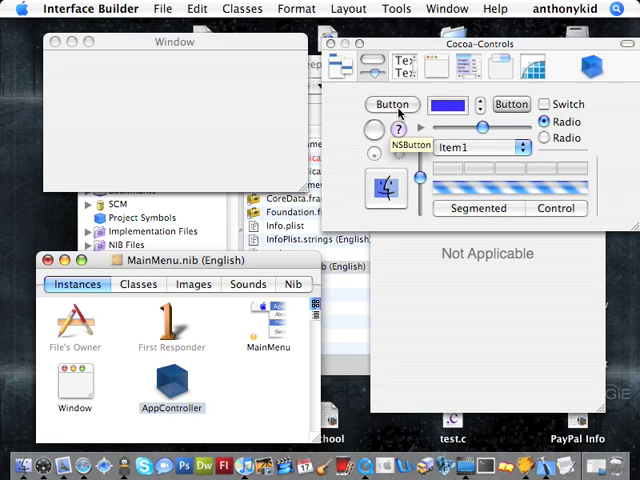
{"action": "mouse_move", "coordinate": [396, 110]}
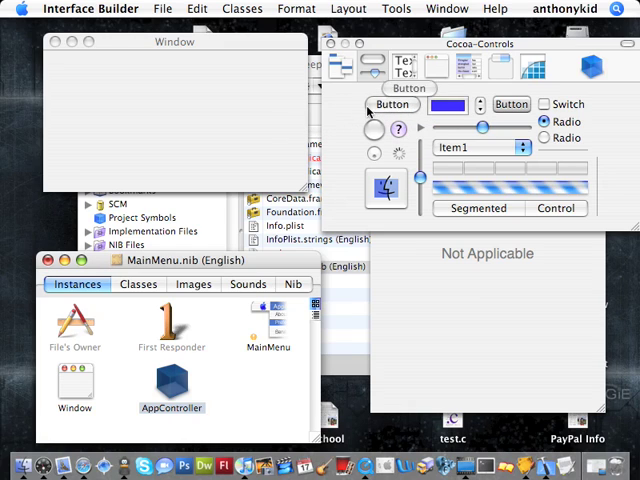
Place an NSButton in the window and title it 'Make Beep Noise'.
{"action": "left_click_drag", "start_coordinate": [392, 104], "coordinate": [92, 100]}
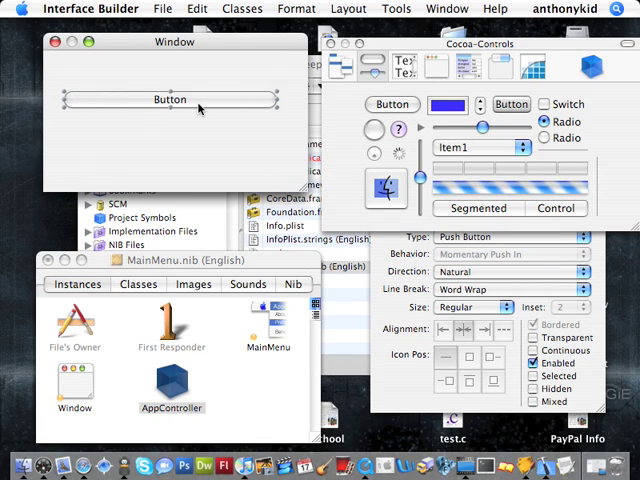
{"action": "double_click", "coordinate": [172, 100]}
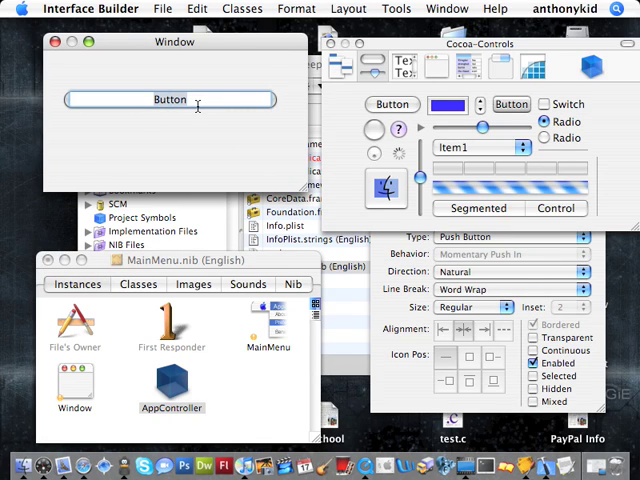
{"action": "type", "text": "Make Beep"}
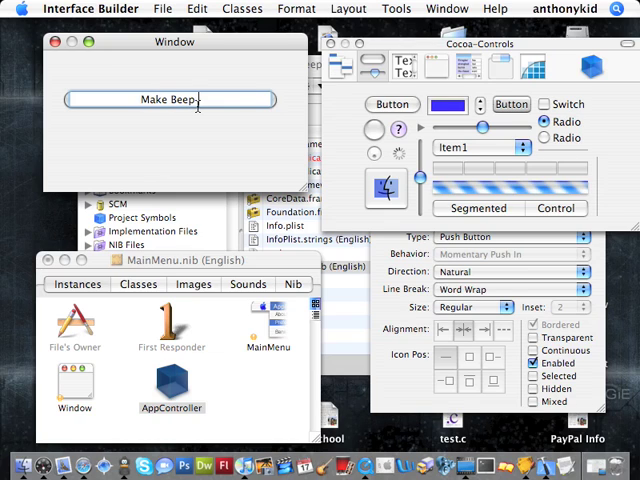
{"action": "type", "text": "Noise"}
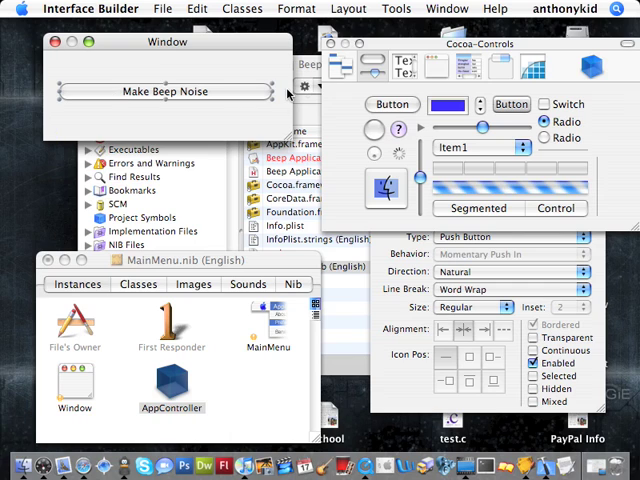
{"action": "mouse_move", "coordinate": [264, 120]}
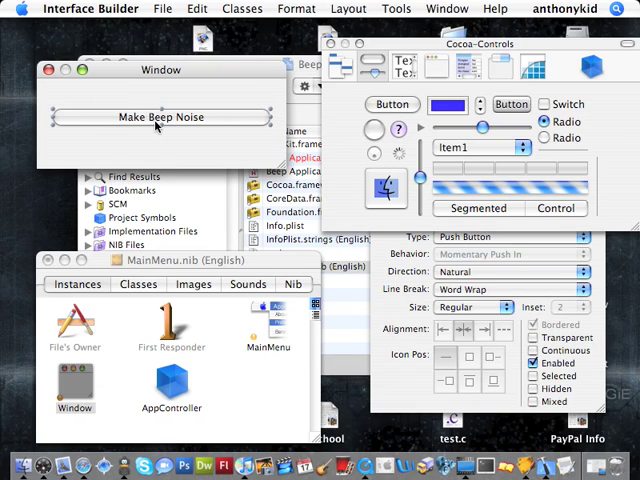
{"action": "mouse_move", "coordinate": [200, 120]}
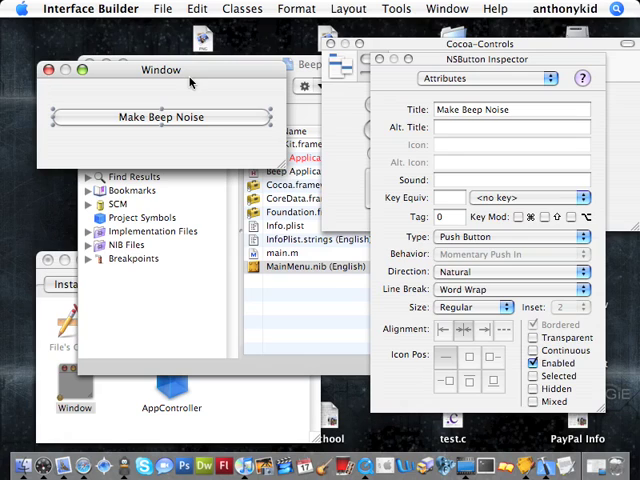
{"action": "mouse_move", "coordinate": [160, 116]}
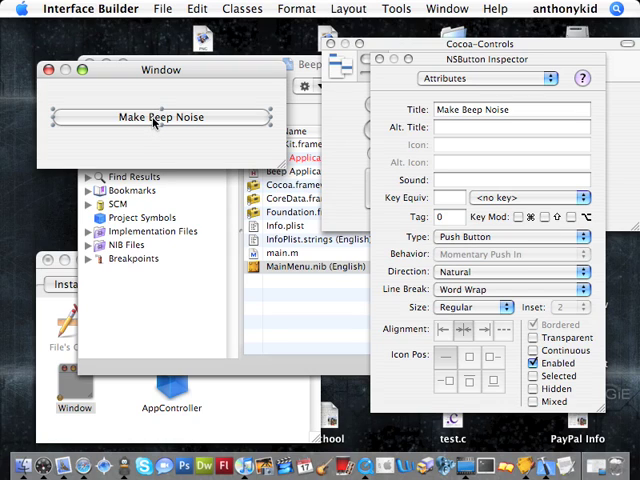
Control-drag the button to the AppController instance and connect its sendBeep action.
{"action": "left_click_drag", "start_coordinate": [160, 116], "coordinate": [170, 390]}
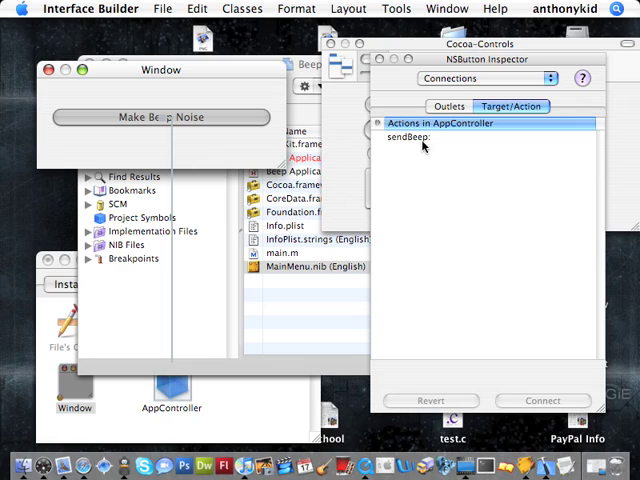
{"action": "left_click", "coordinate": [420, 142]}
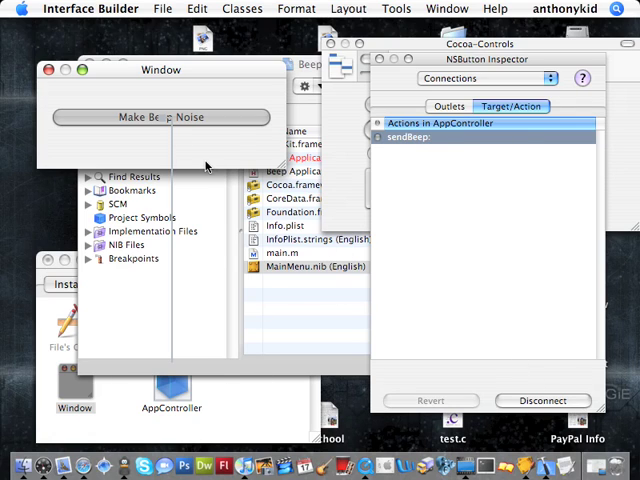
{"action": "mouse_move", "coordinate": [406, 156]}
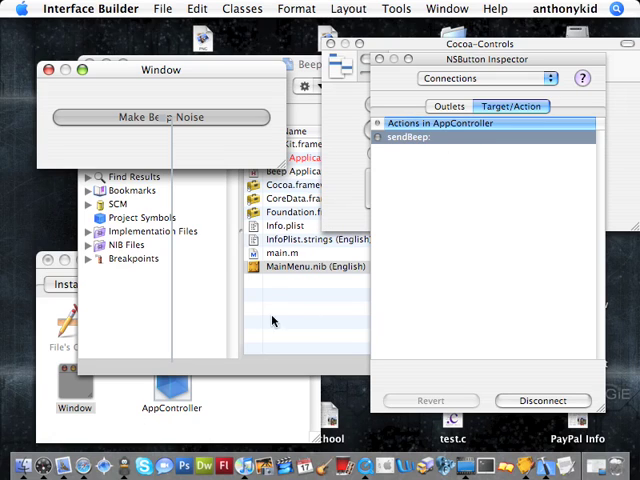
{"action": "mouse_move", "coordinate": [208, 434]}
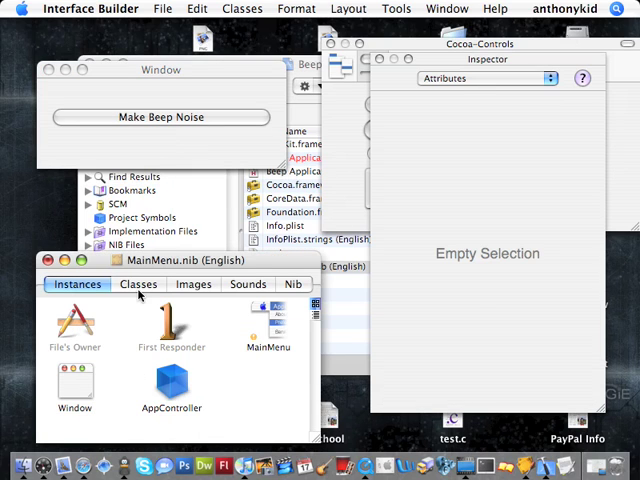
{"action": "mouse_move", "coordinate": [138, 284]}
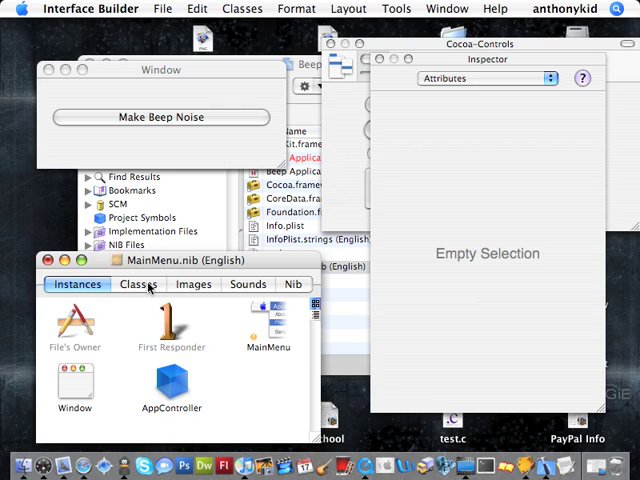
Create AppController.h and AppController.m for the project from the Classes tab.
{"action": "left_click", "coordinate": [138, 284]}
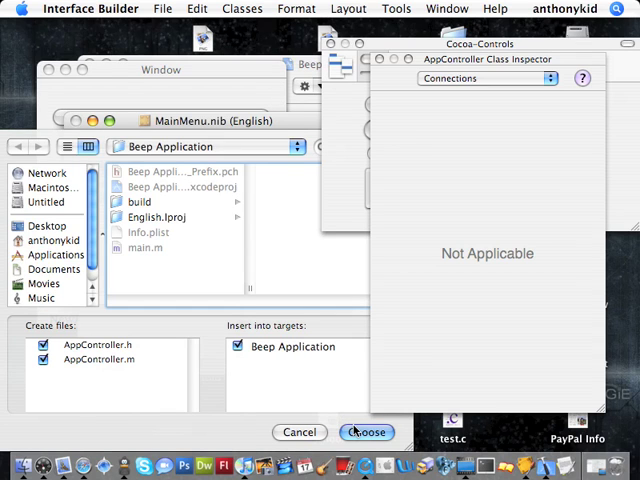
{"action": "left_click", "coordinate": [372, 432]}
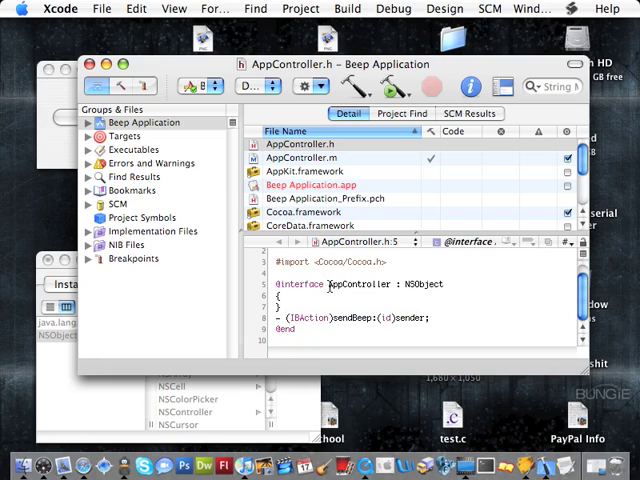
{"action": "double_click", "coordinate": [360, 284]}
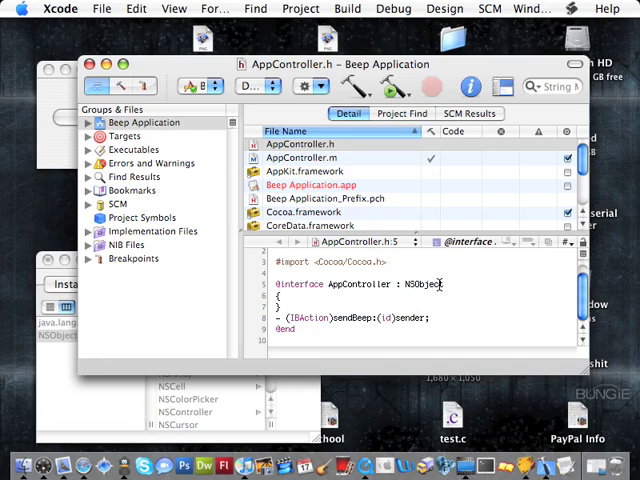
{"action": "double_click", "coordinate": [422, 284]}
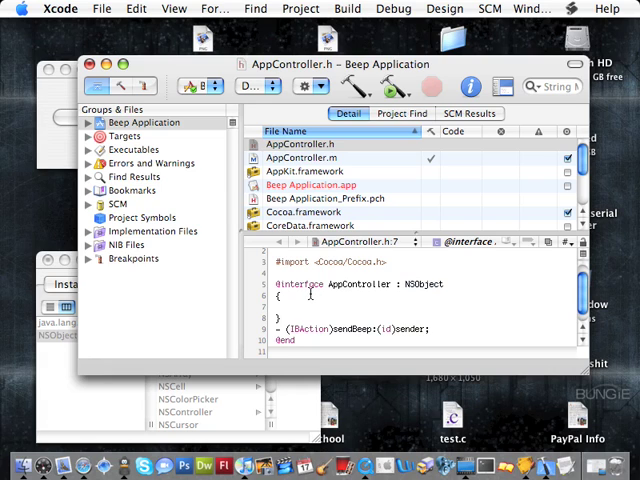
{"action": "type", "text": "int x;"}
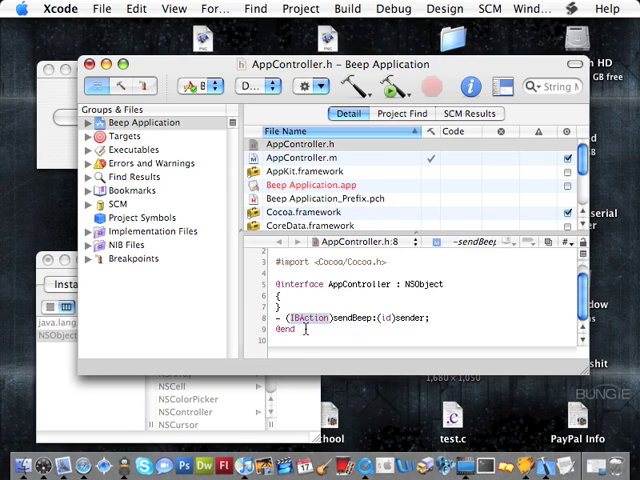
{"action": "mouse_move", "coordinate": [312, 318]}
{"action": "type", "text": "vo"}
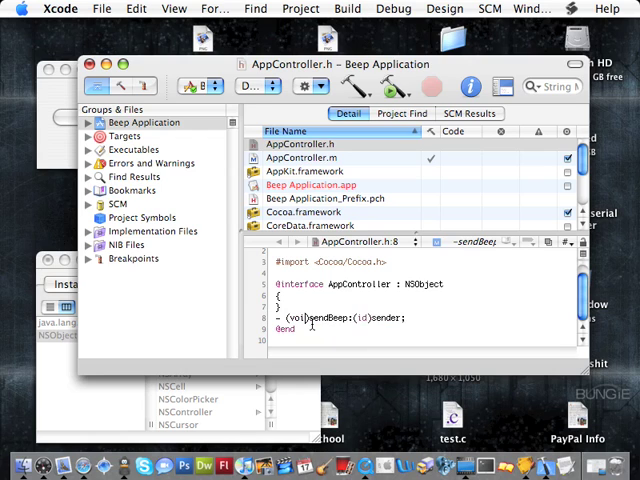
{"action": "type", "text": "IBAction"}
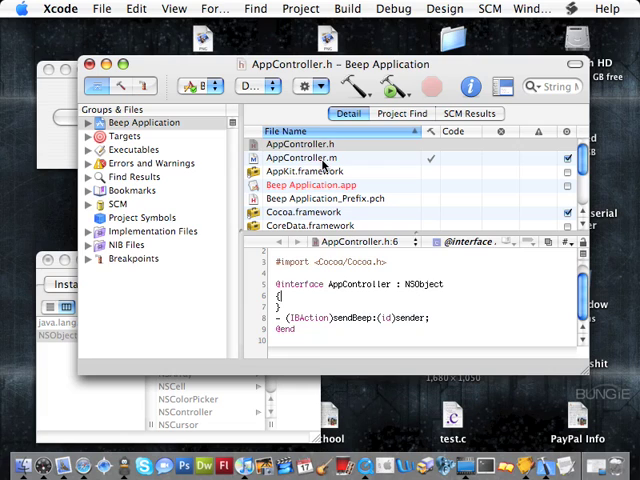
Add an NSBeep(); call inside the sendBeep: method of AppController.m.
{"action": "left_click", "coordinate": [304, 156]}
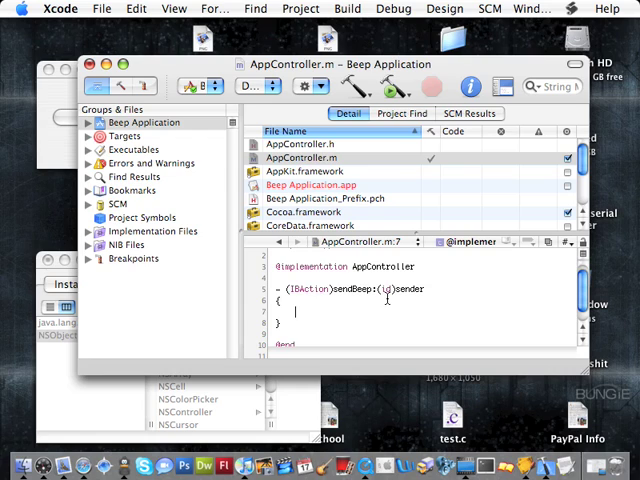
{"action": "type", "text": "NSBeep("}
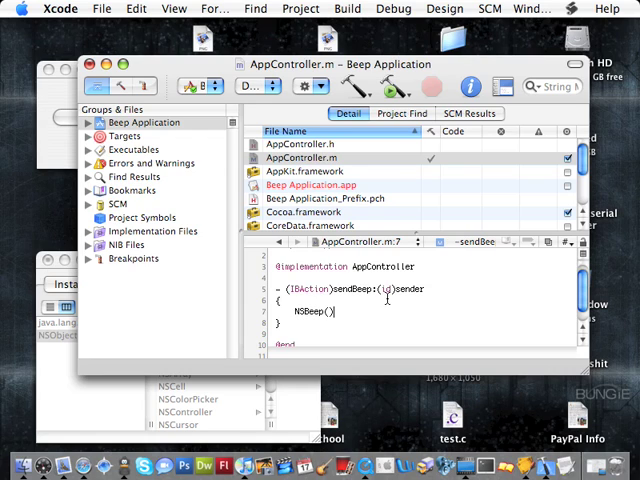
{"action": "type", "text": ";"}
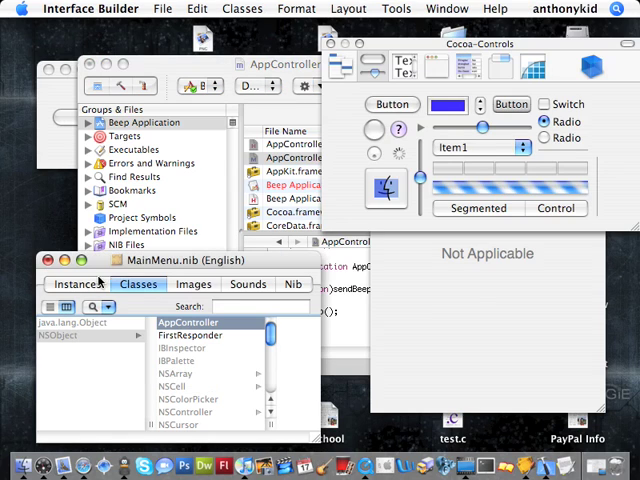
Save the MainMenu nib via File > Save.
{"action": "left_click", "coordinate": [156, 8]}
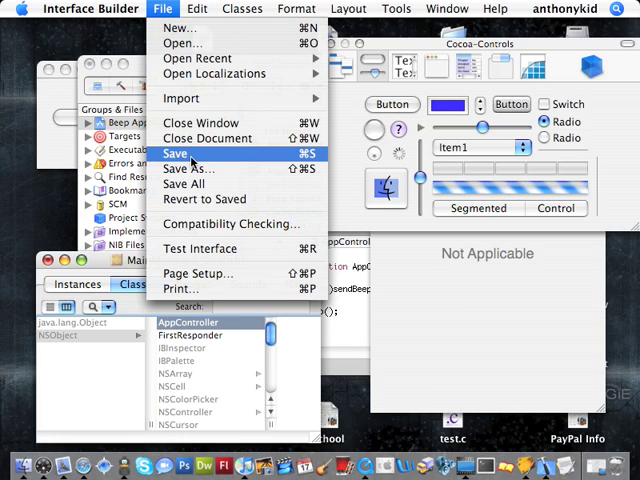
{"action": "left_click", "coordinate": [178, 152]}
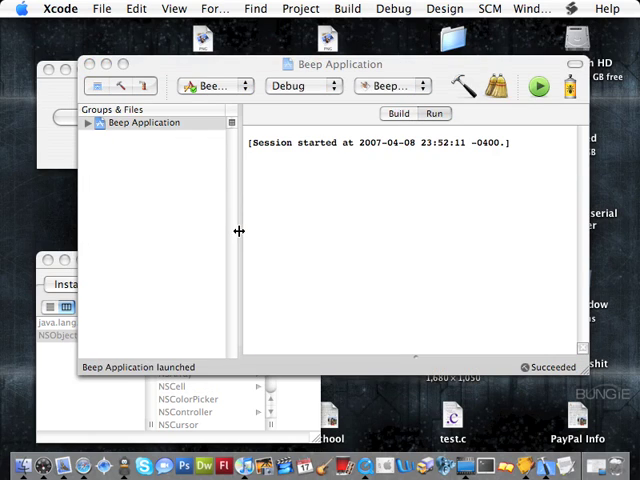
Build and run Beep Application, then sound the system beep twice via Make Beep Noise.
{"action": "left_click", "coordinate": [524, 88]}
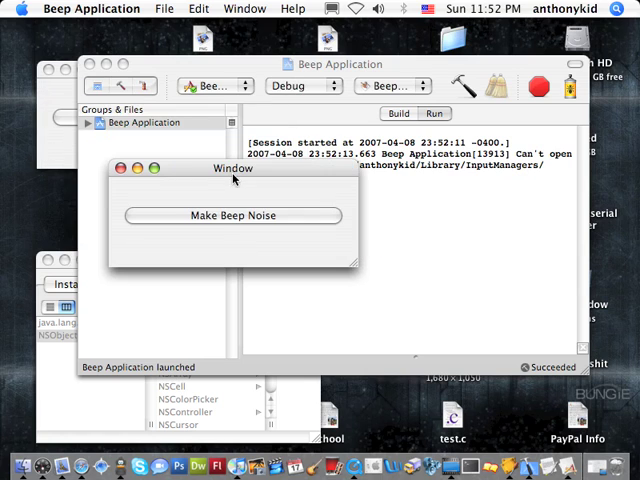
{"action": "left_click", "coordinate": [160, 8]}
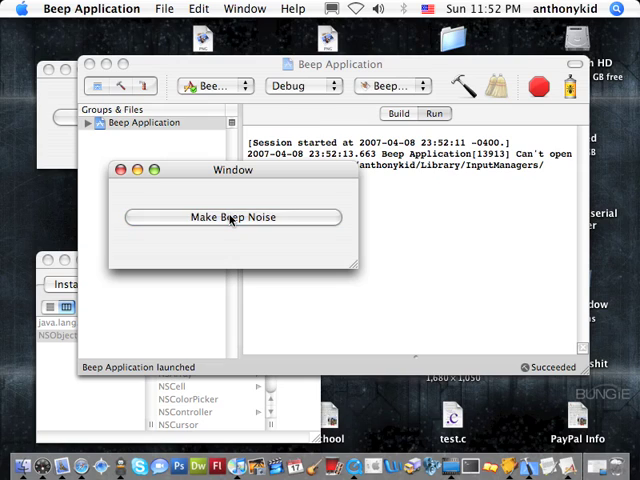
{"action": "left_click", "coordinate": [232, 216]}
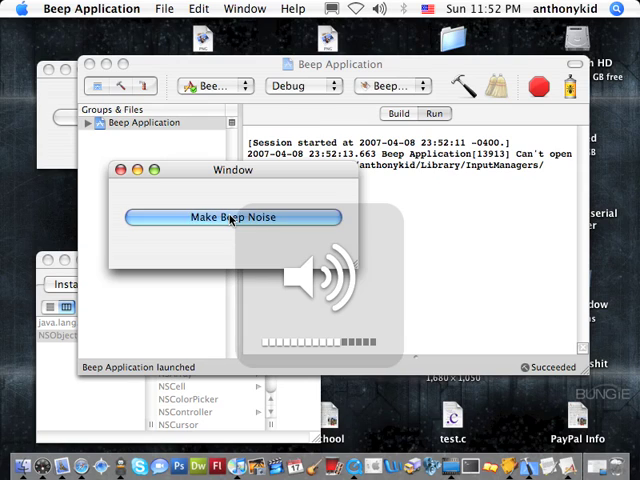
{"action": "left_click", "coordinate": [232, 216]}
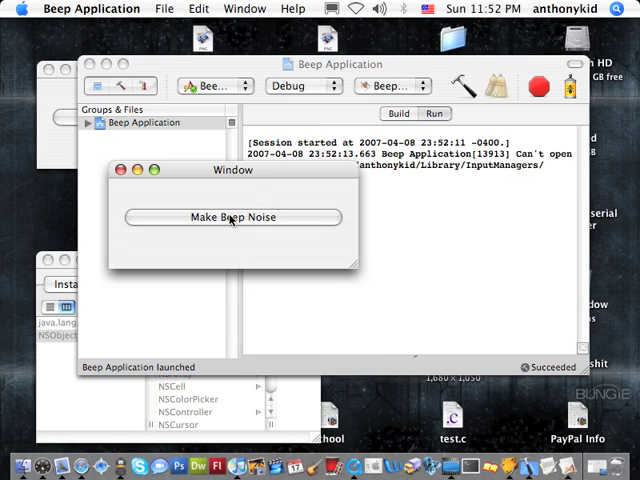